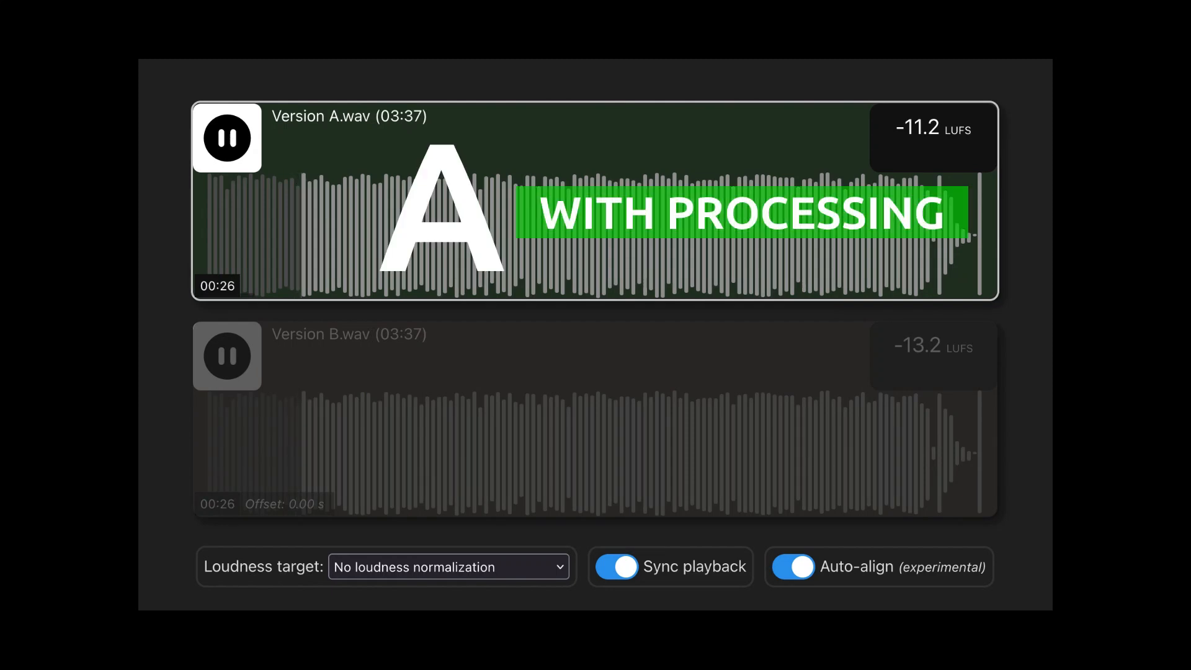
Alternate repeatedly between unprocessed Version B and processed Version A with synced playback.
{"action": "left_click", "coordinate": [228, 357]}
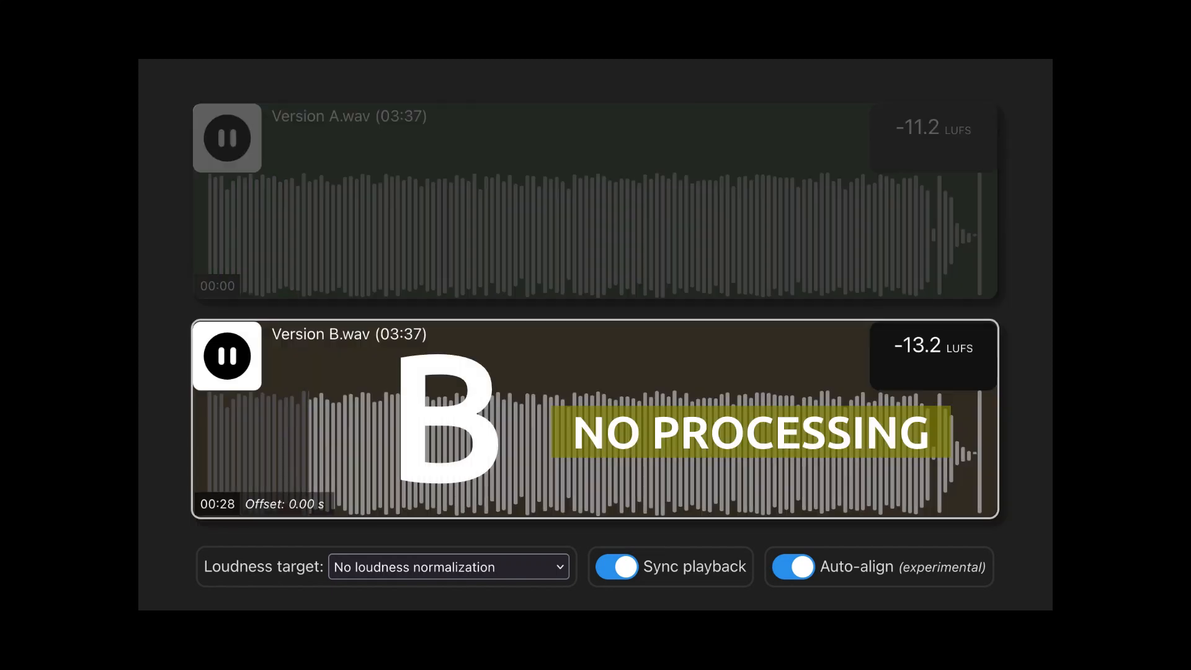
{"action": "left_click", "coordinate": [227, 138]}
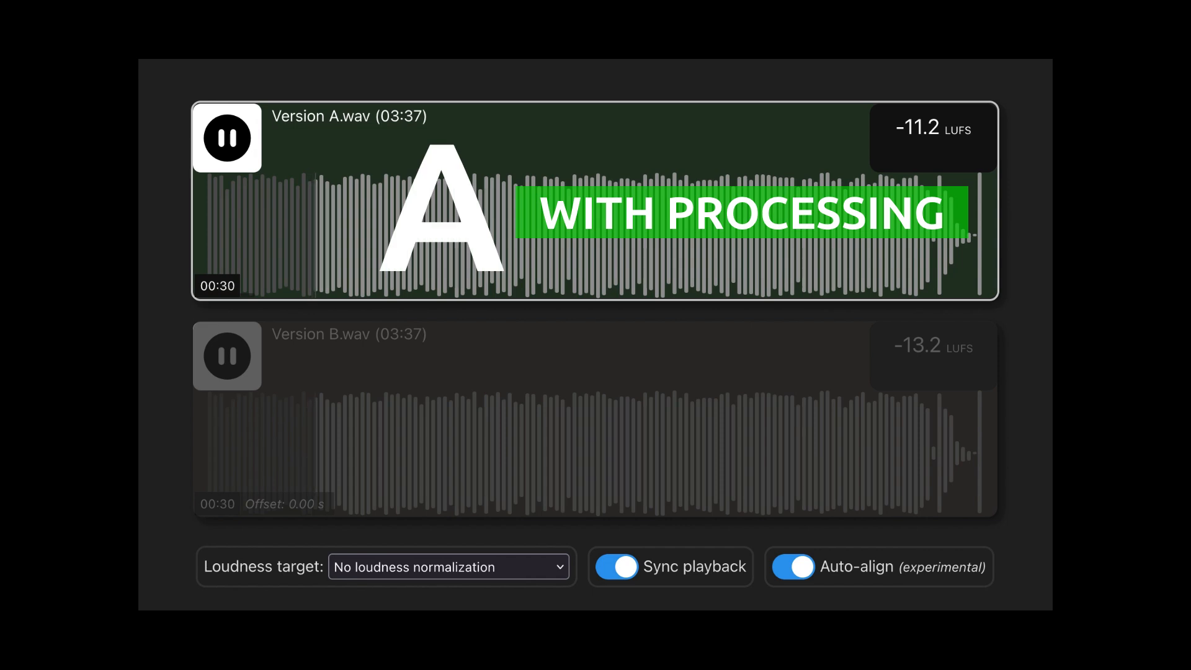
{"action": "left_click", "coordinate": [227, 356]}
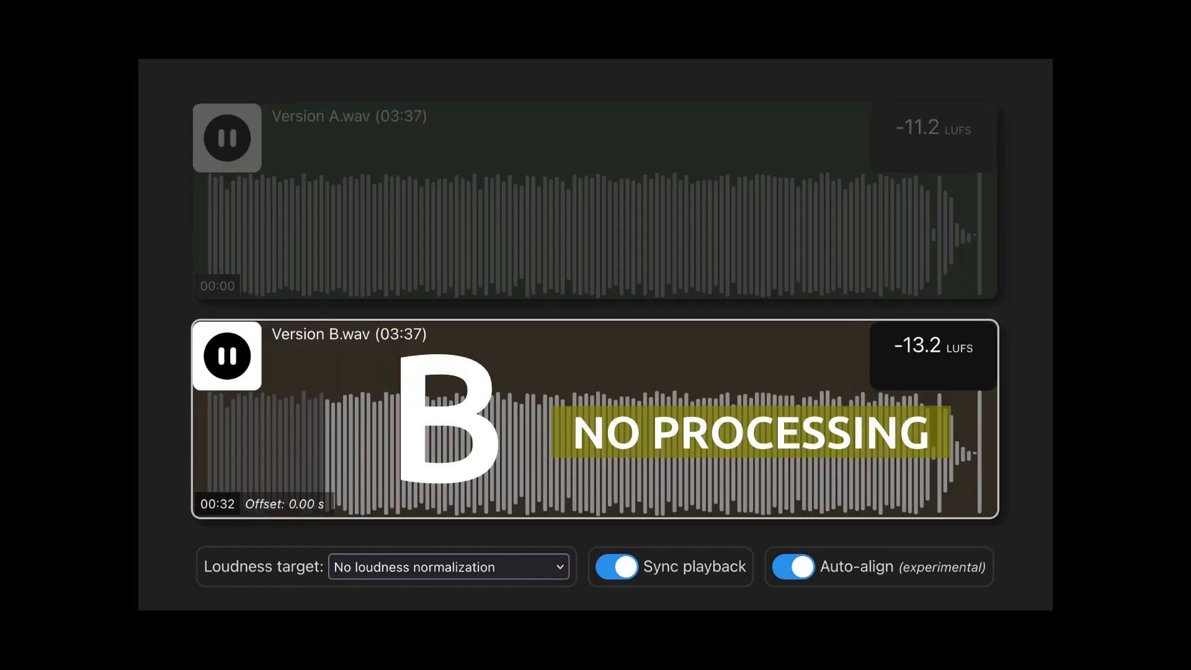
{"action": "left_click", "coordinate": [227, 139]}
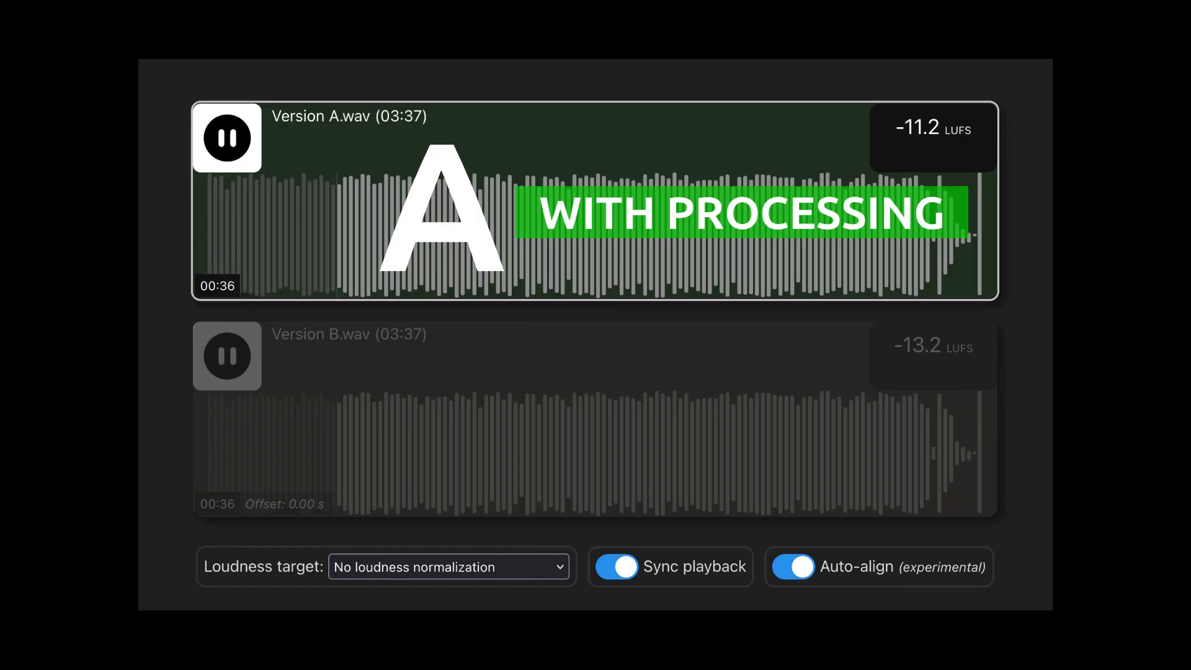
{"action": "left_click", "coordinate": [227, 356]}
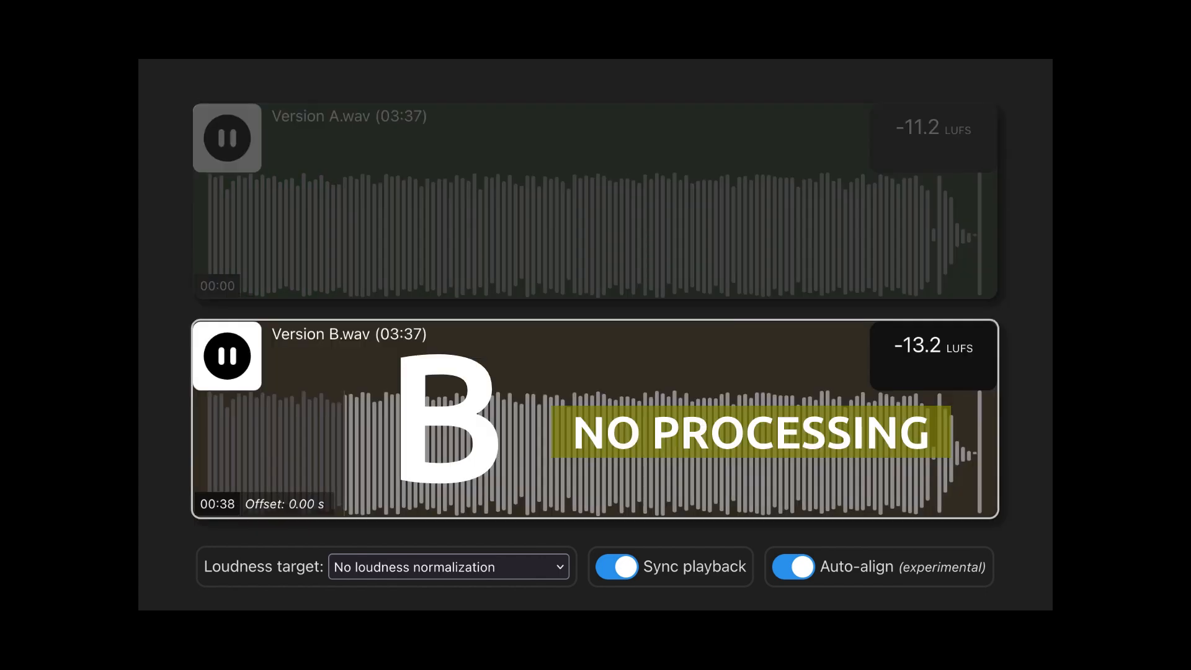
{"action": "left_click", "coordinate": [227, 139]}
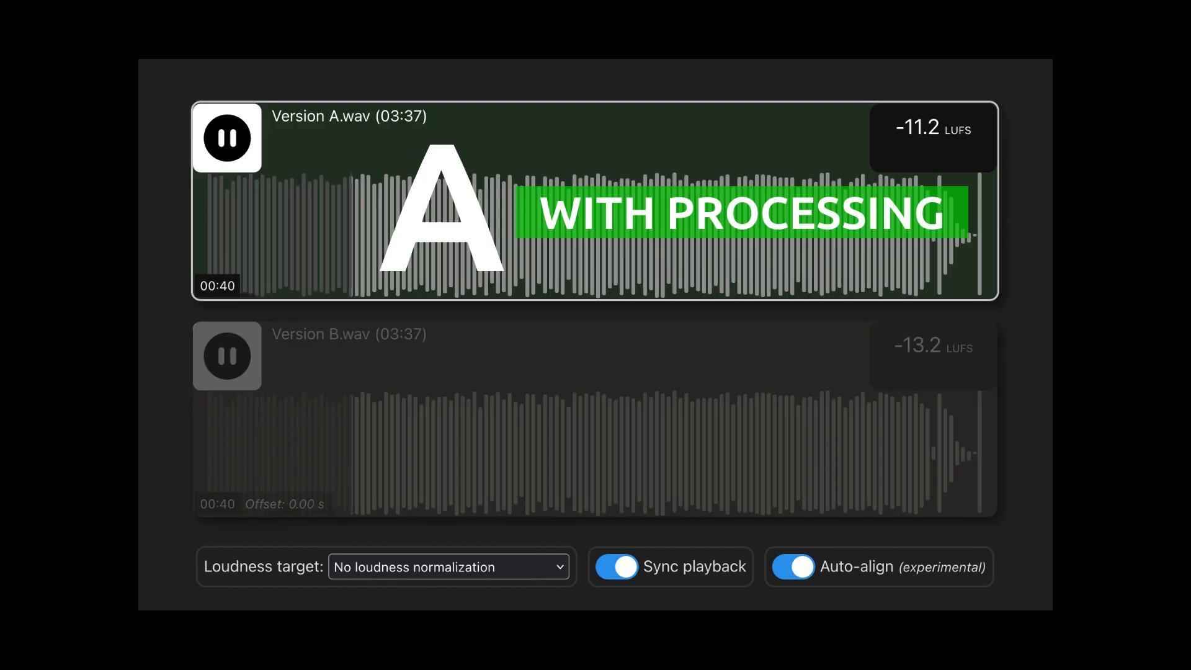
{"action": "left_click", "coordinate": [227, 356]}
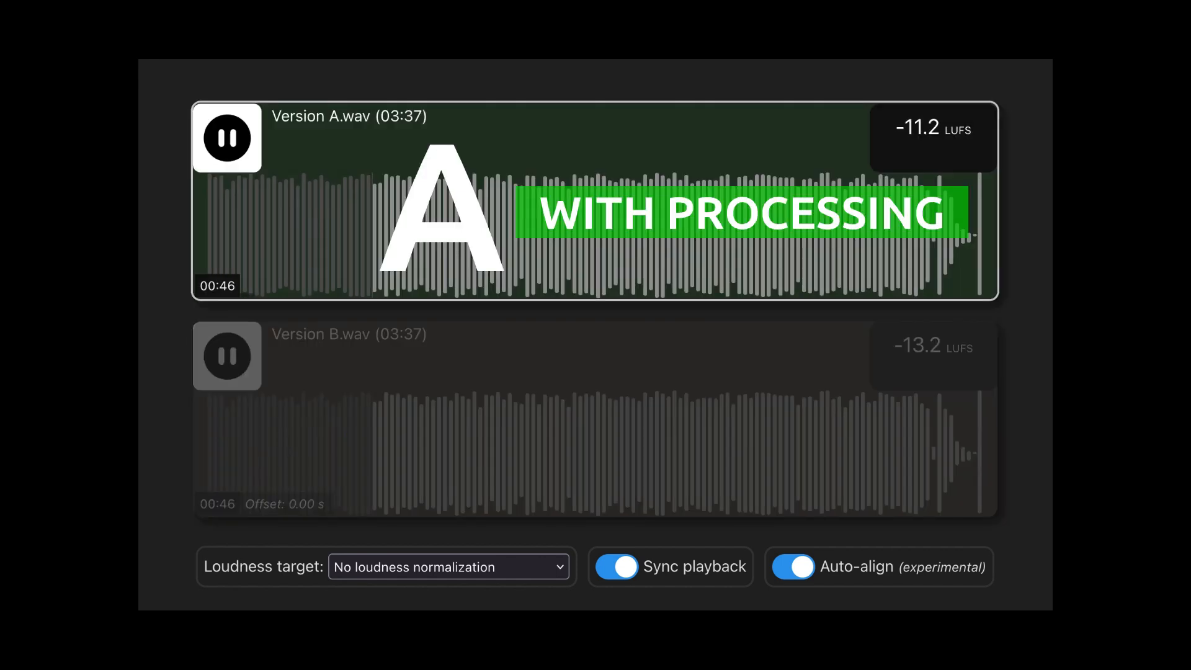
{"action": "left_click", "coordinate": [227, 356]}
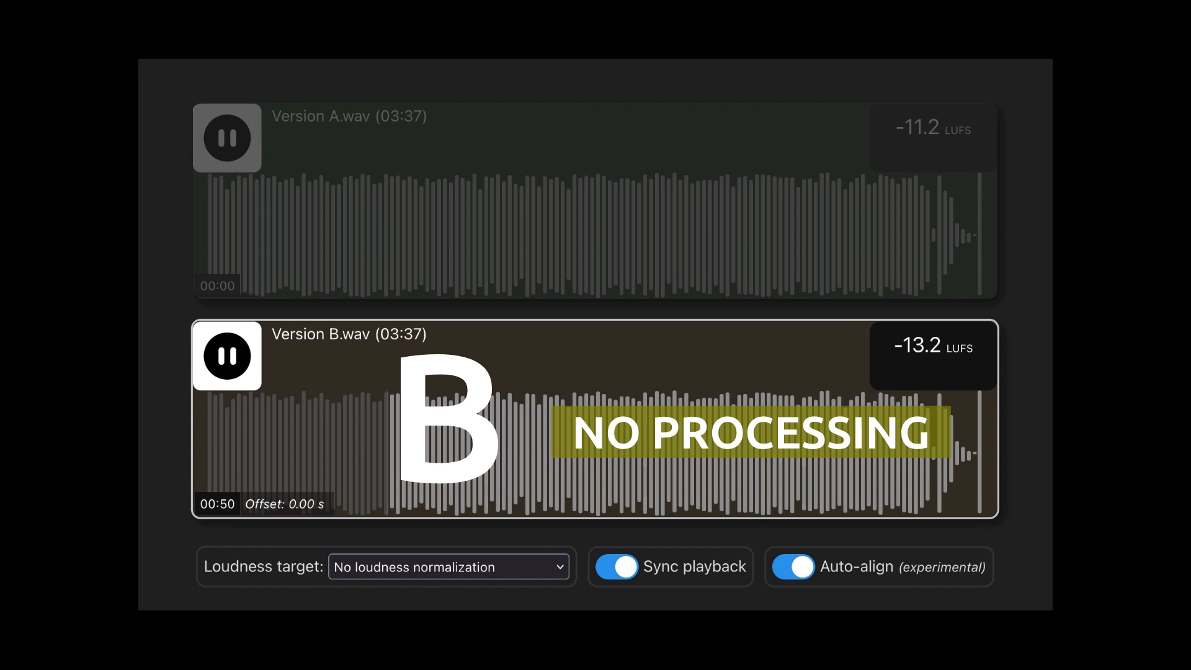
{"action": "left_click", "coordinate": [228, 138]}
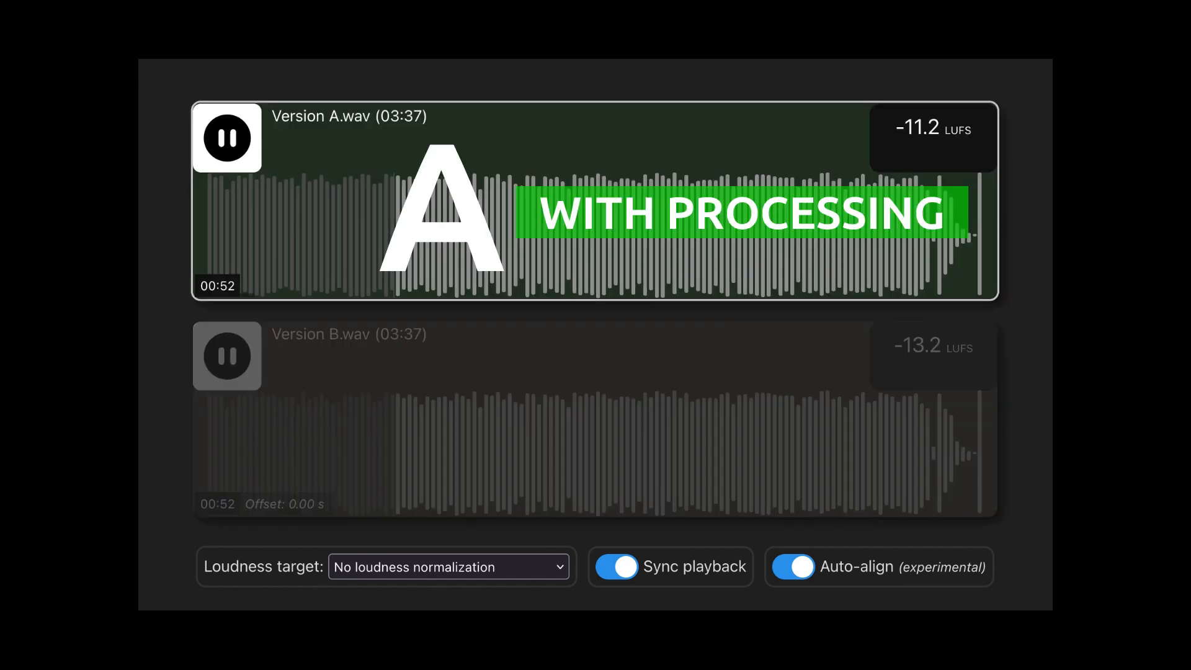
{"action": "left_click", "coordinate": [227, 356]}
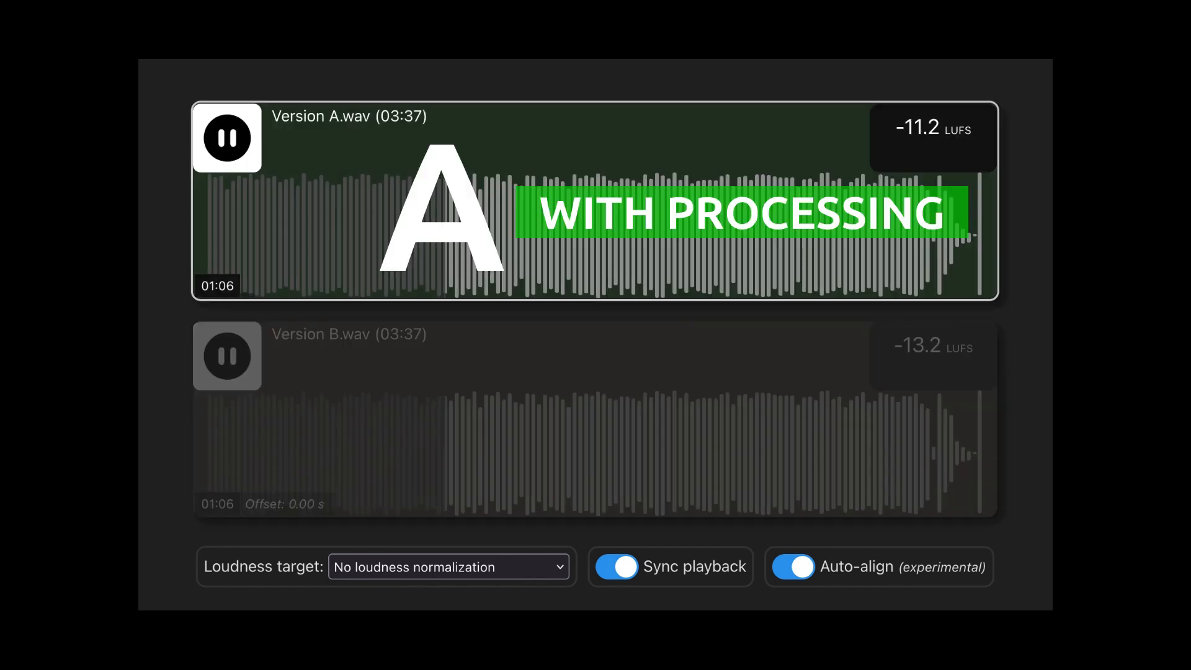
Switch to Version B, back to Version A, then B, A and B again.
{"action": "left_click", "coordinate": [227, 356]}
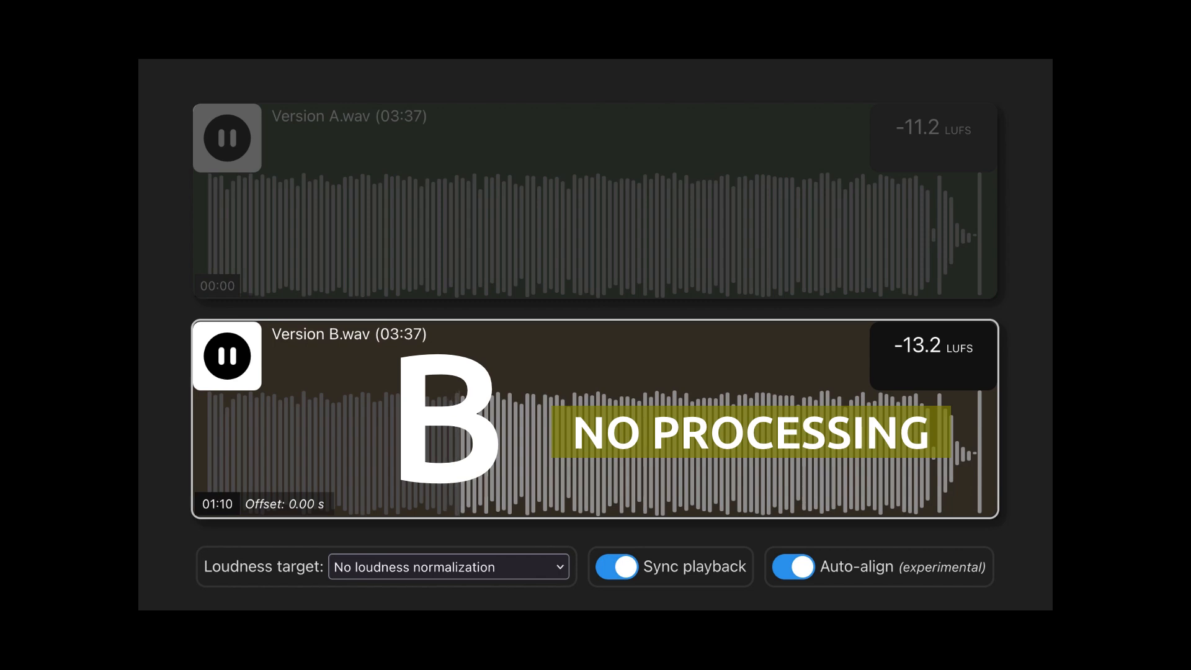
{"action": "left_click", "coordinate": [228, 138]}
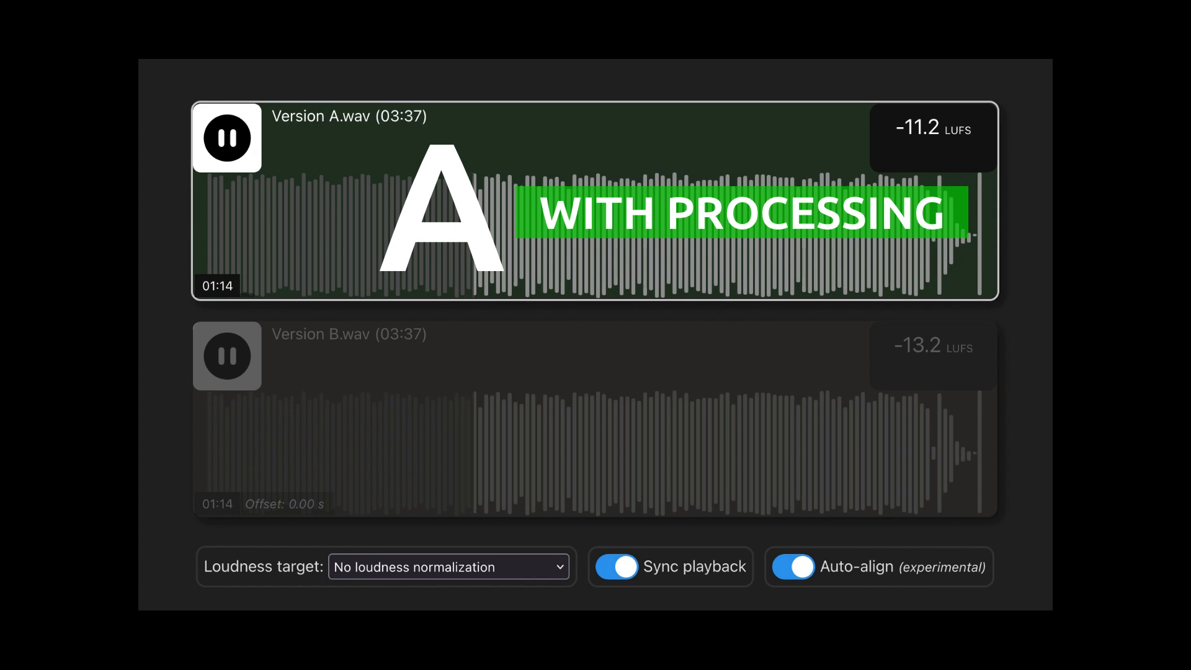
{"action": "left_click", "coordinate": [227, 356]}
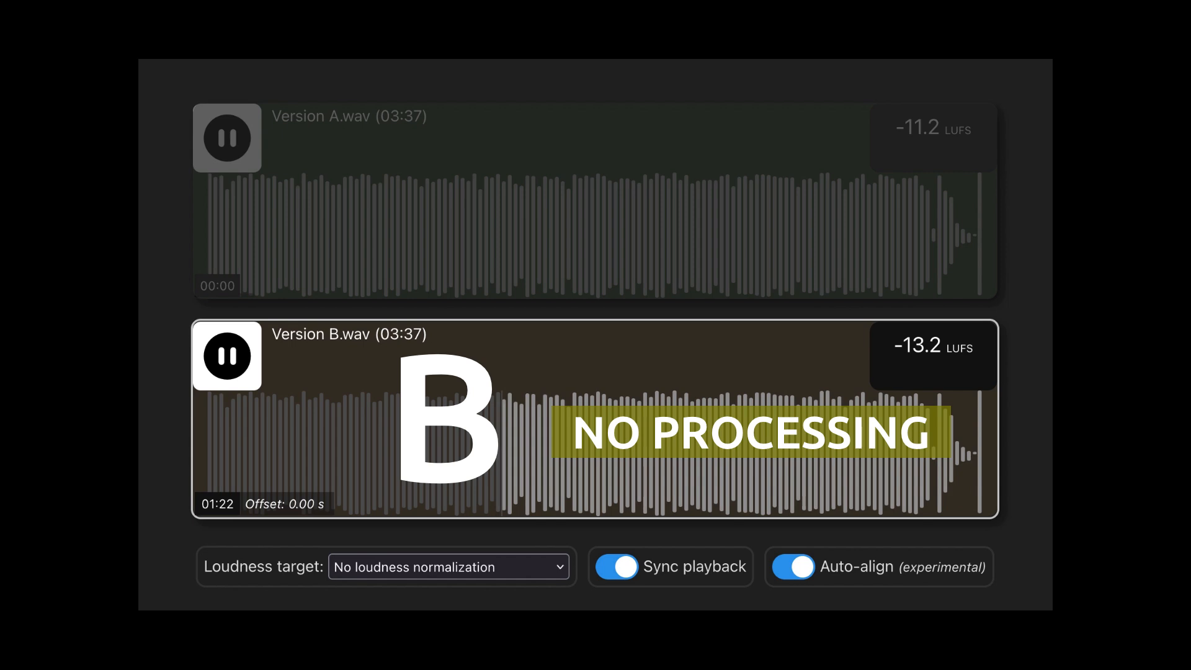
{"action": "left_click", "coordinate": [227, 139]}
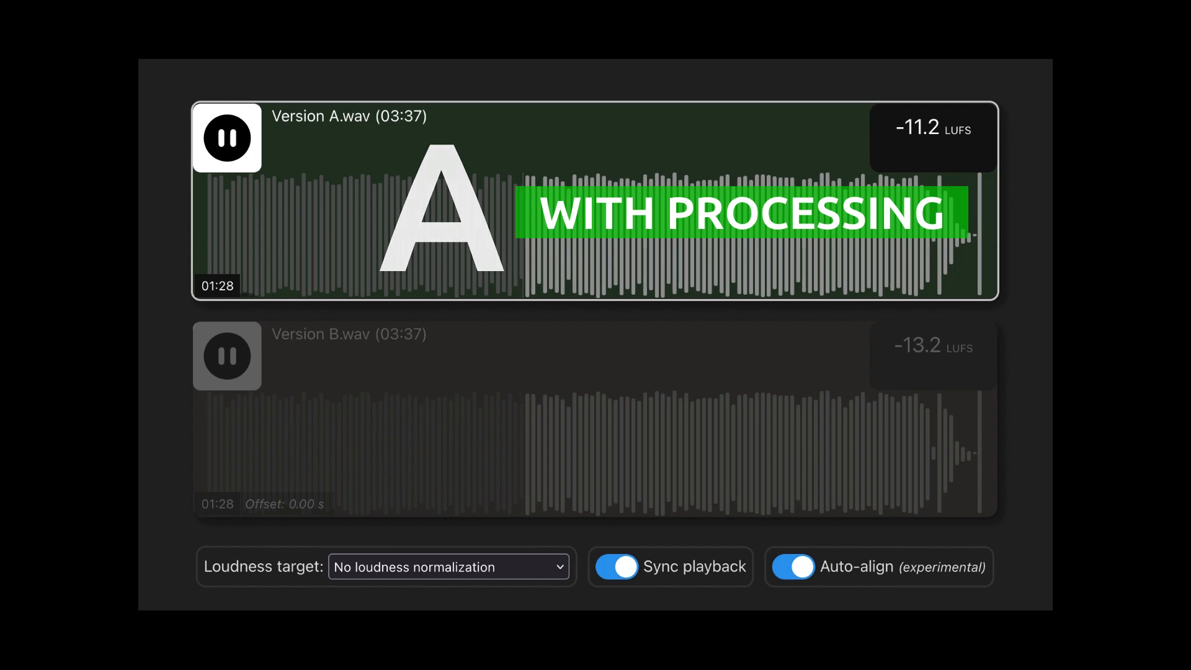
{"action": "left_click", "coordinate": [449, 567]}
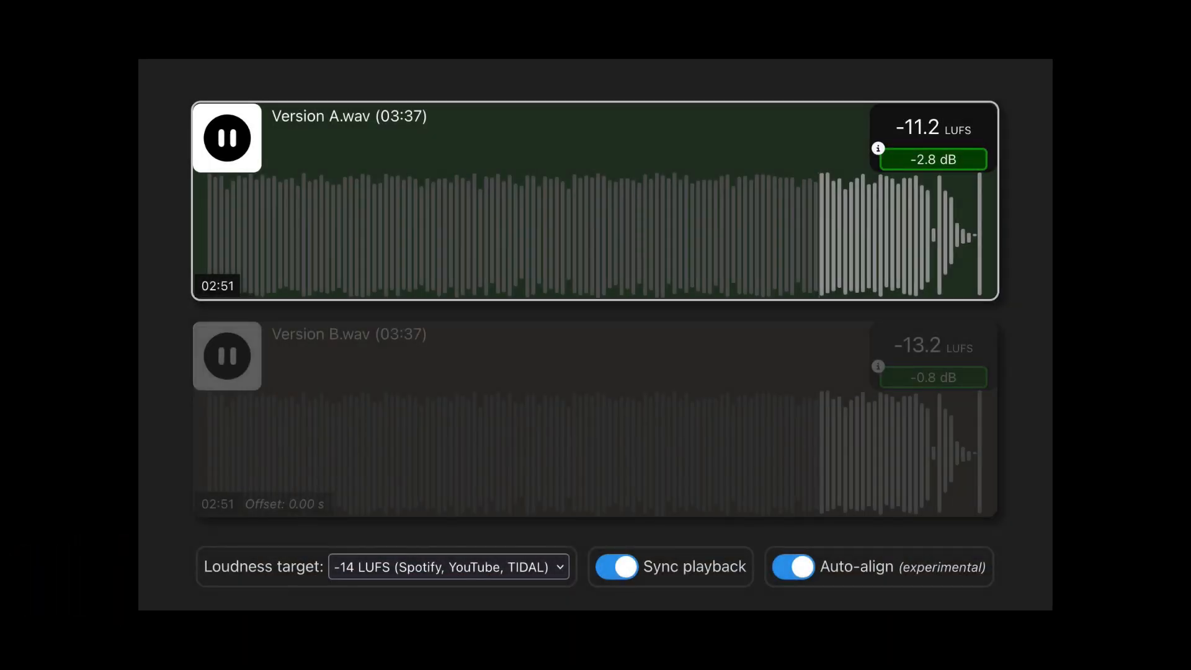
Select the loudness-matched Version B panel so it plays at 03:09.
{"action": "left_click", "coordinate": [227, 356]}
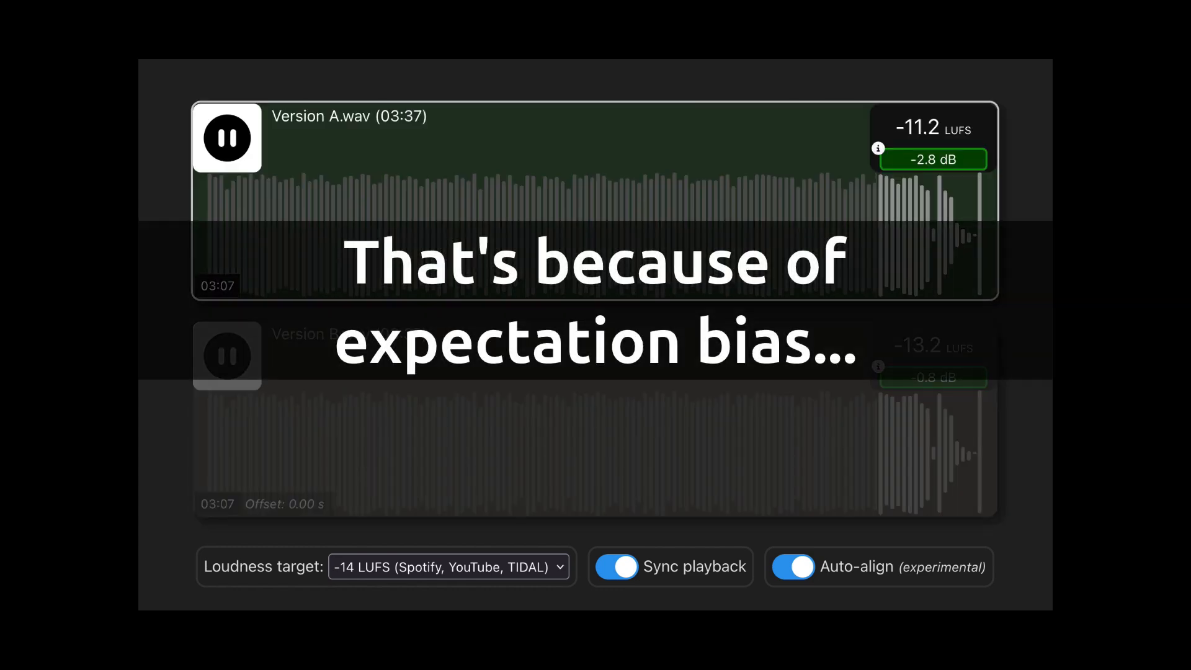
{"action": "left_click", "coordinate": [227, 356]}
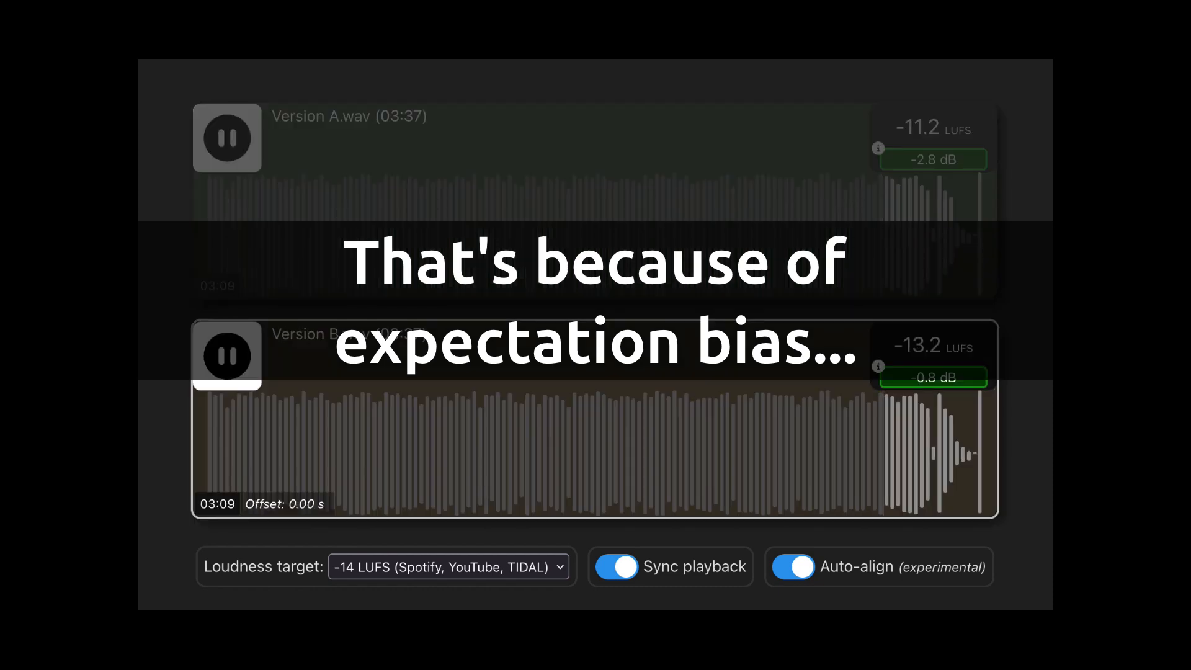